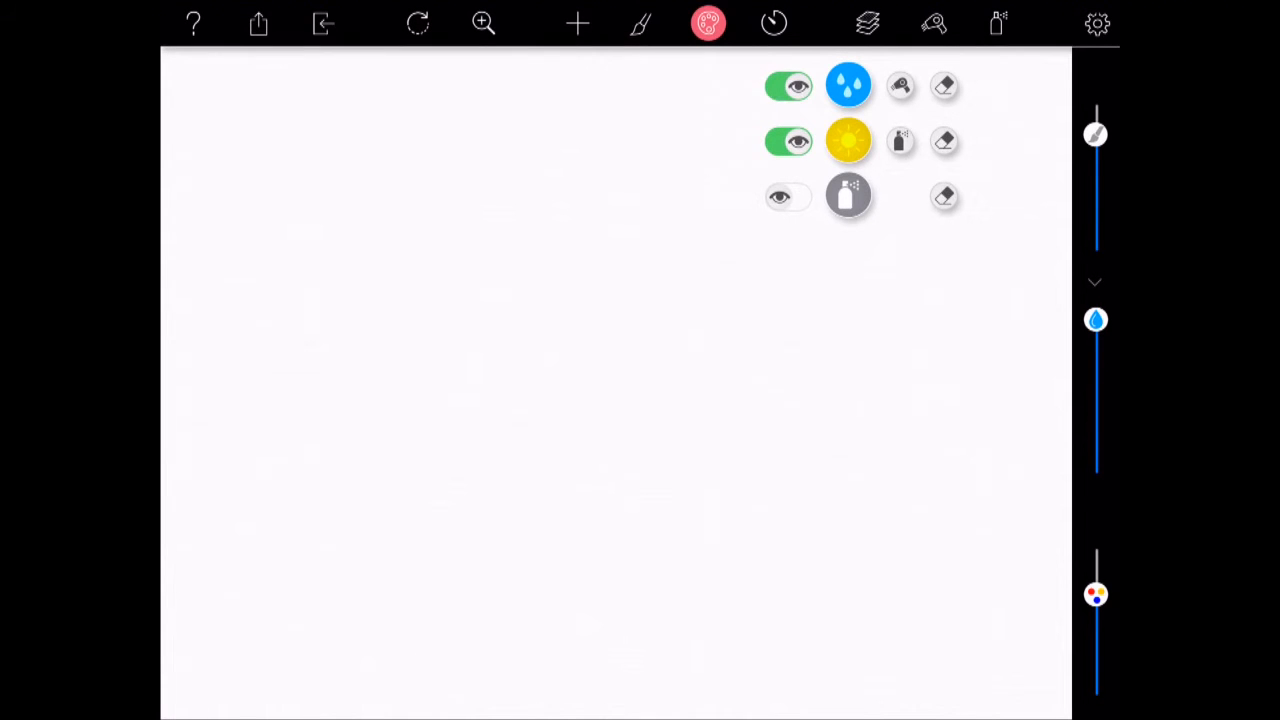
Hide the wet and dry paint layers, toggling the dry layer back off after a brief check
click(788, 84)
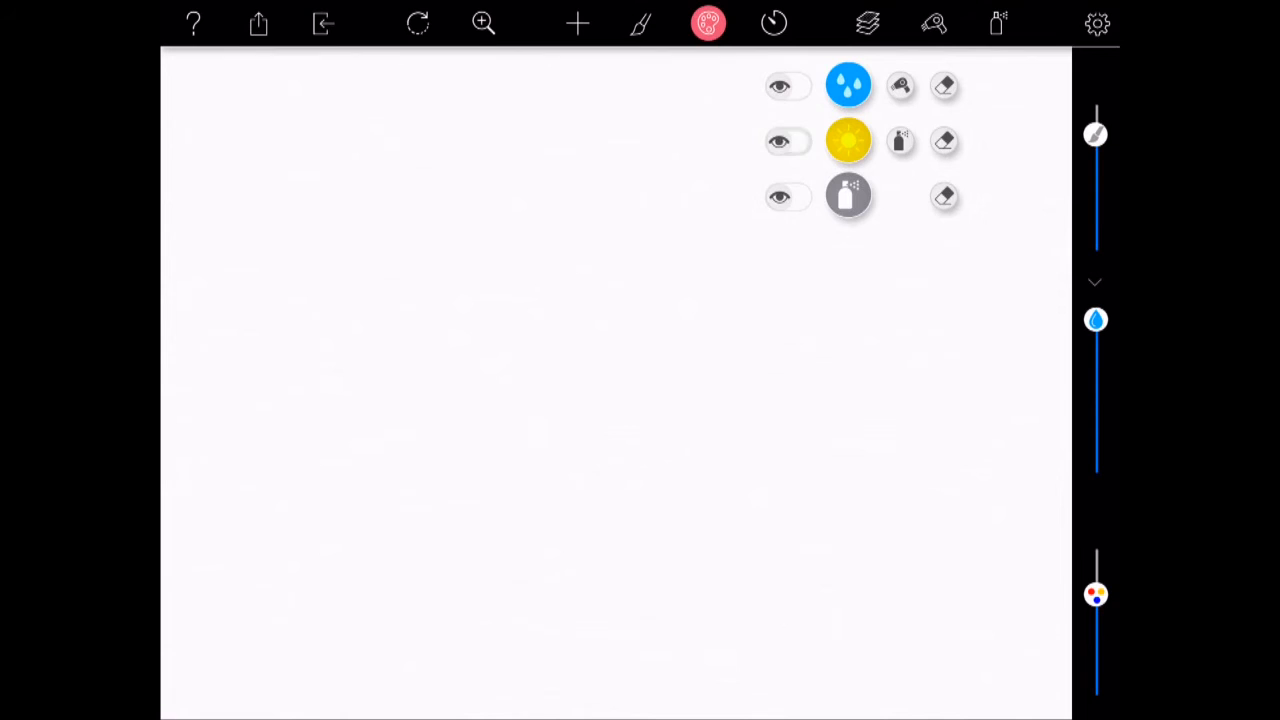
click(788, 140)
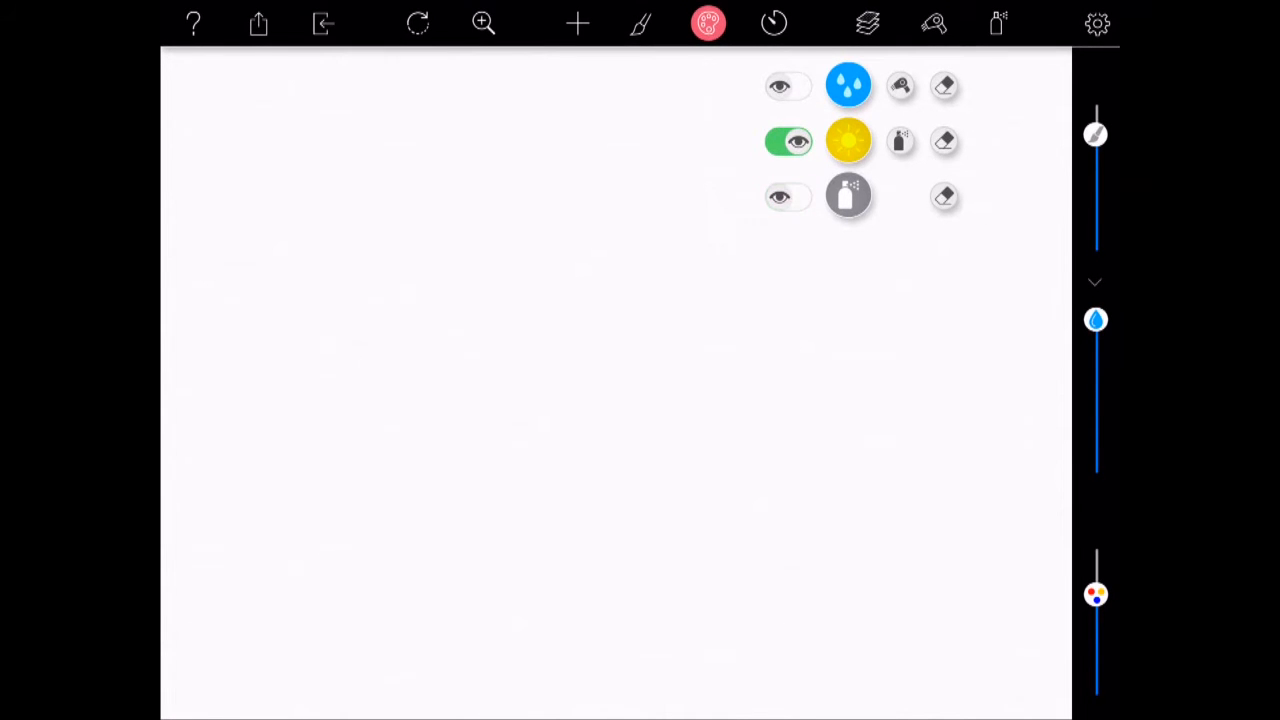
click(788, 140)
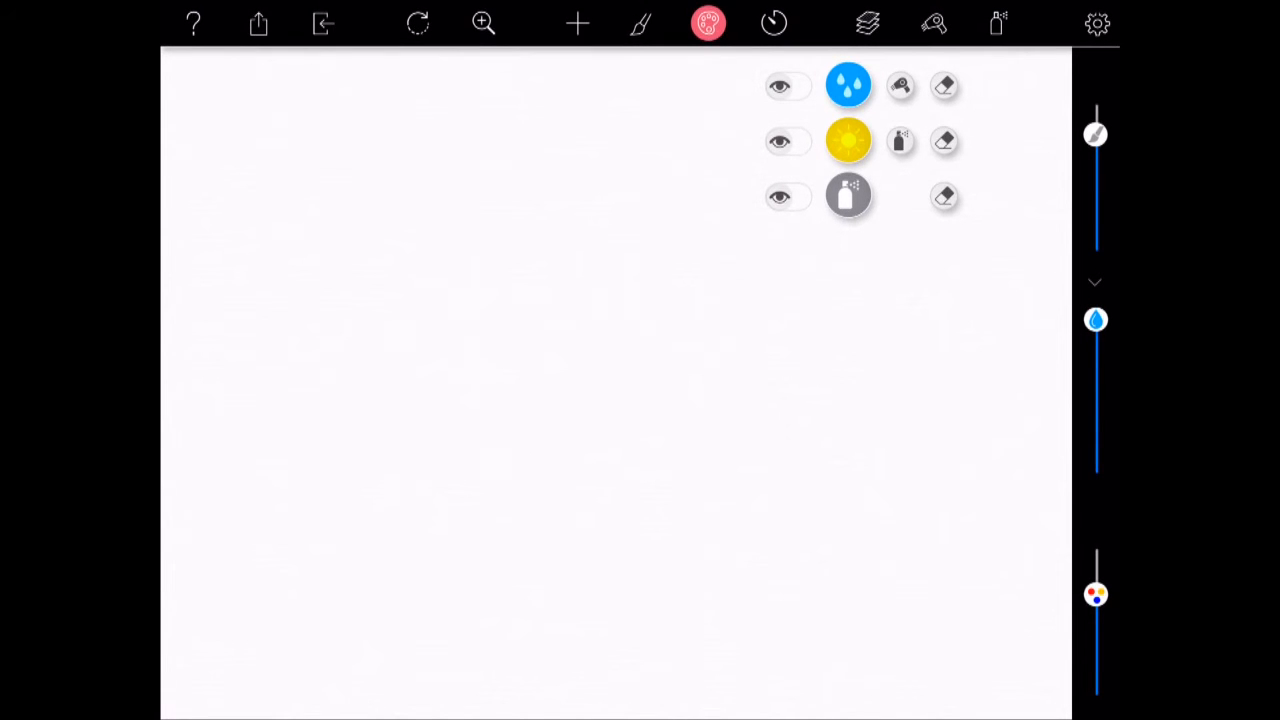
Review the Settings options (Resize Paper, Switch Slider Side, Adonit Stylus) and cancel without changes
click(1096, 24)
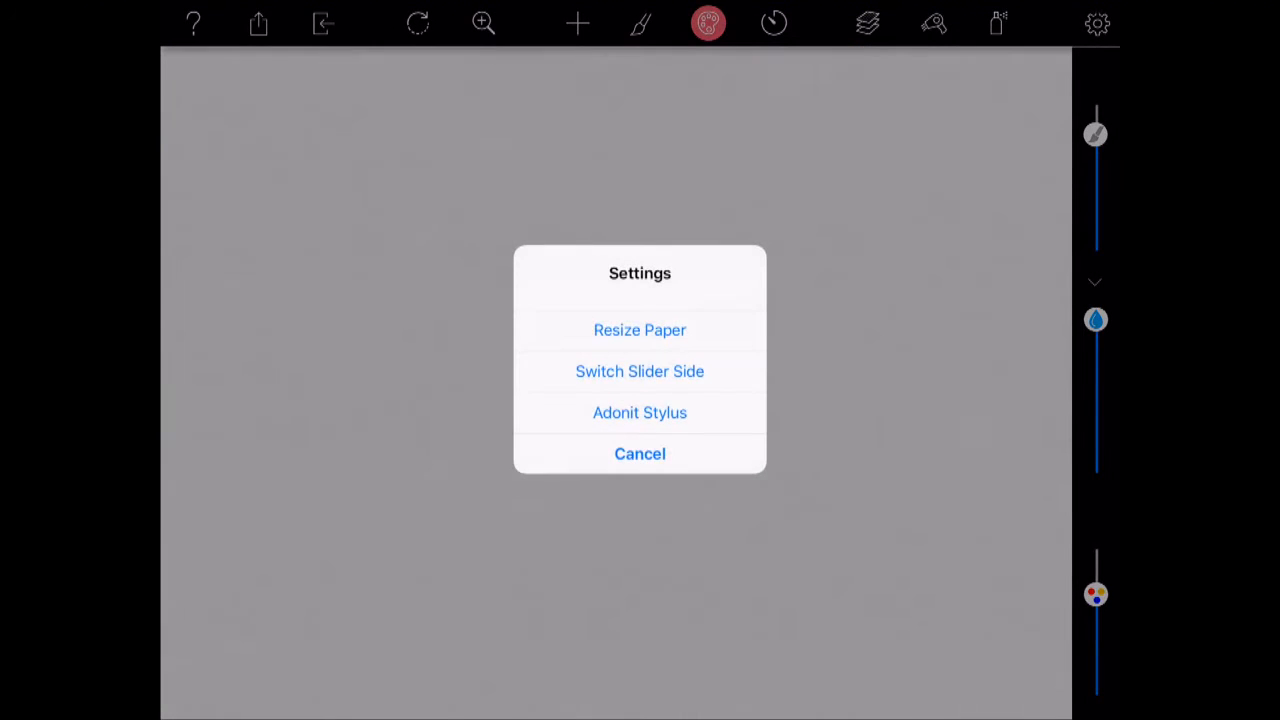
click(640, 452)
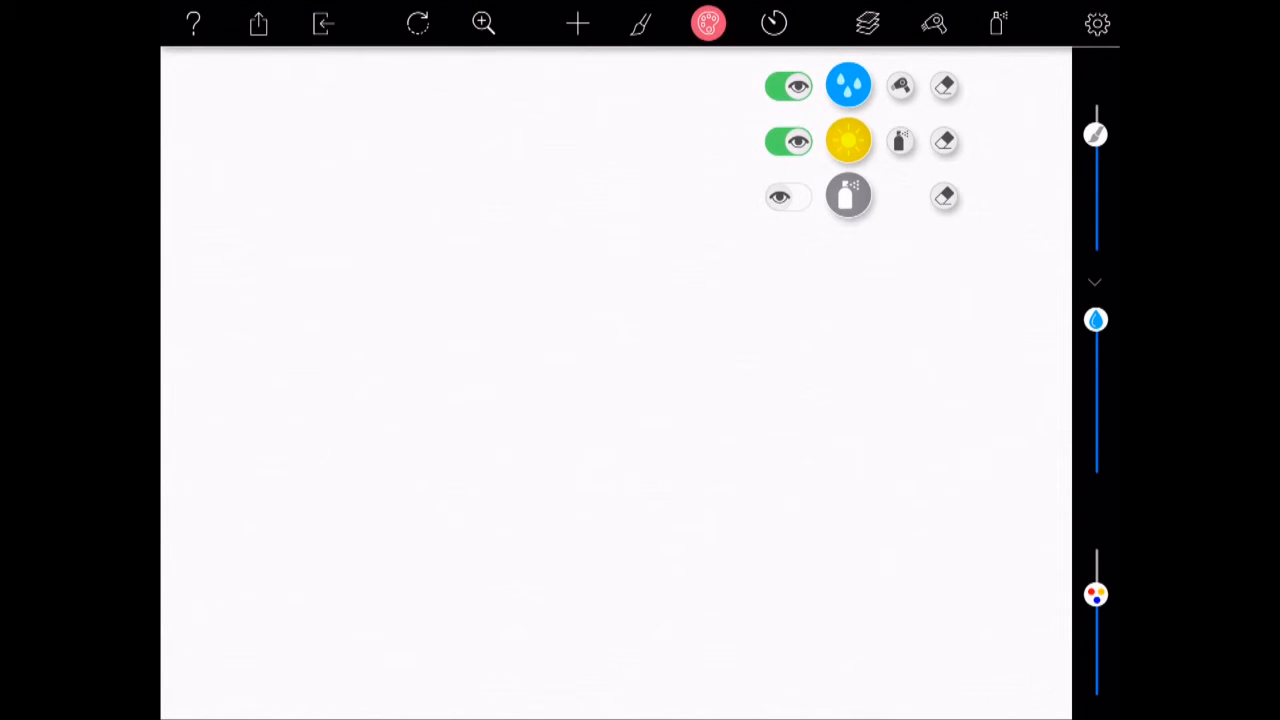
Switch off the wet layer and paint pale and deep pink overlapping blotches mid-canvas
click(788, 84)
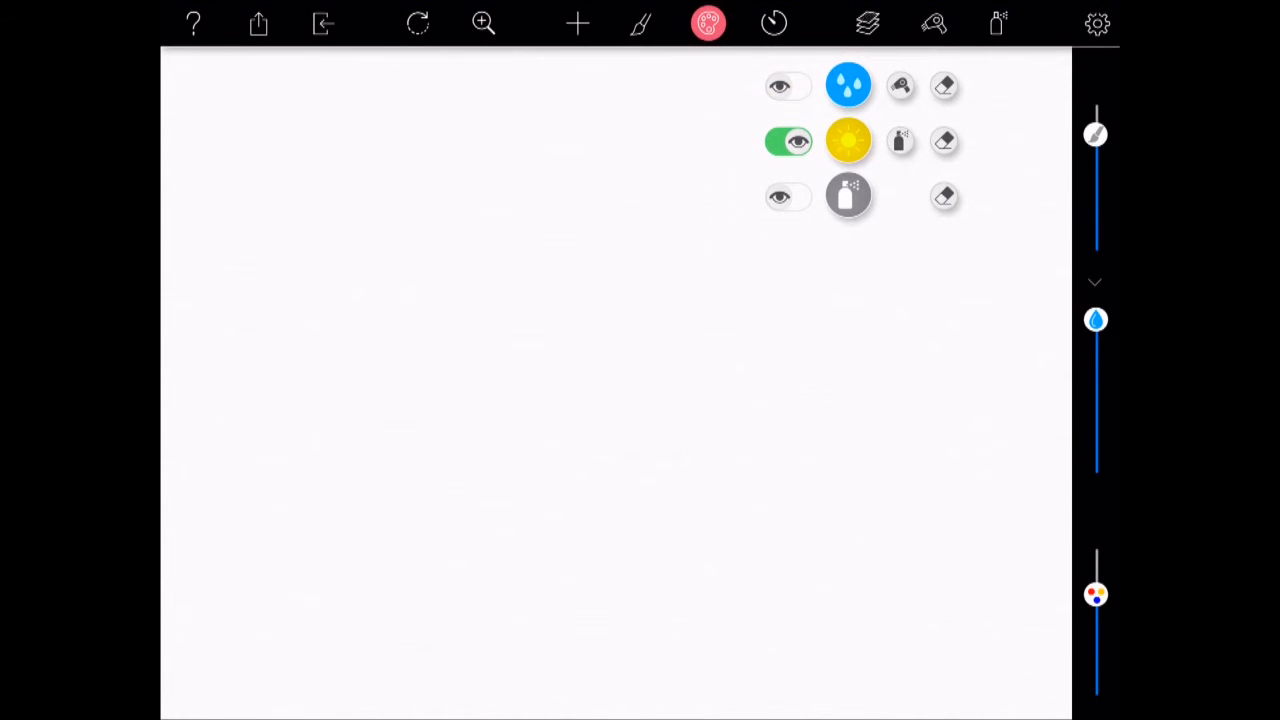
click(788, 140)
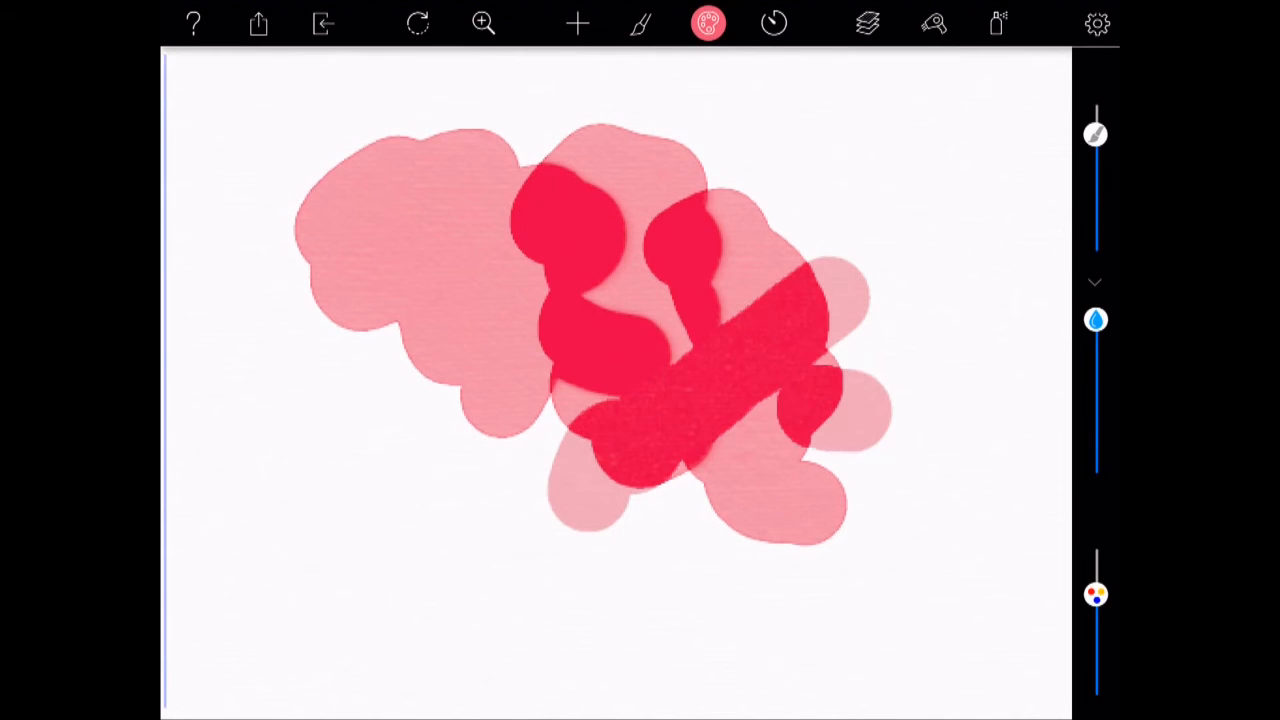
Paint a single soft, pale pink watercolour wash near the centre of the cleared paper
drag(420, 320, 800, 350)
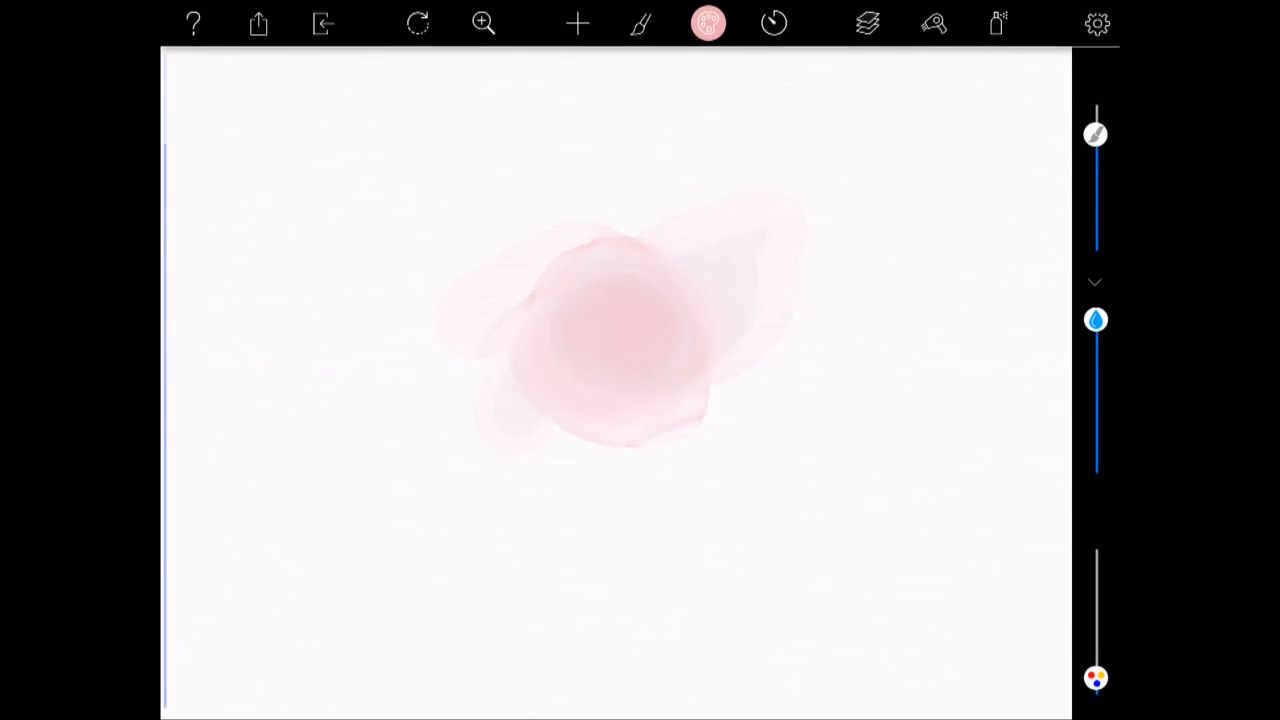
Lift a ring of colour in the wash, then brush broad translucent pink strokes around it
click(708, 24)
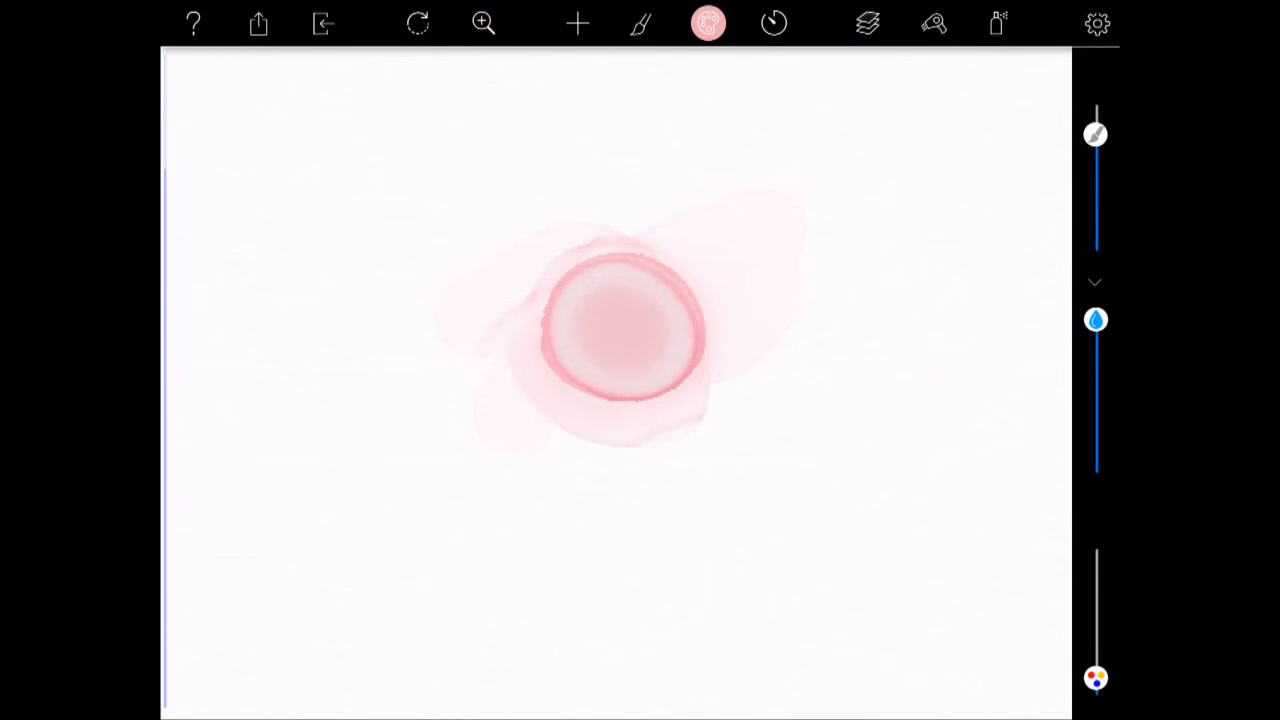
drag(520, 510, 810, 224)
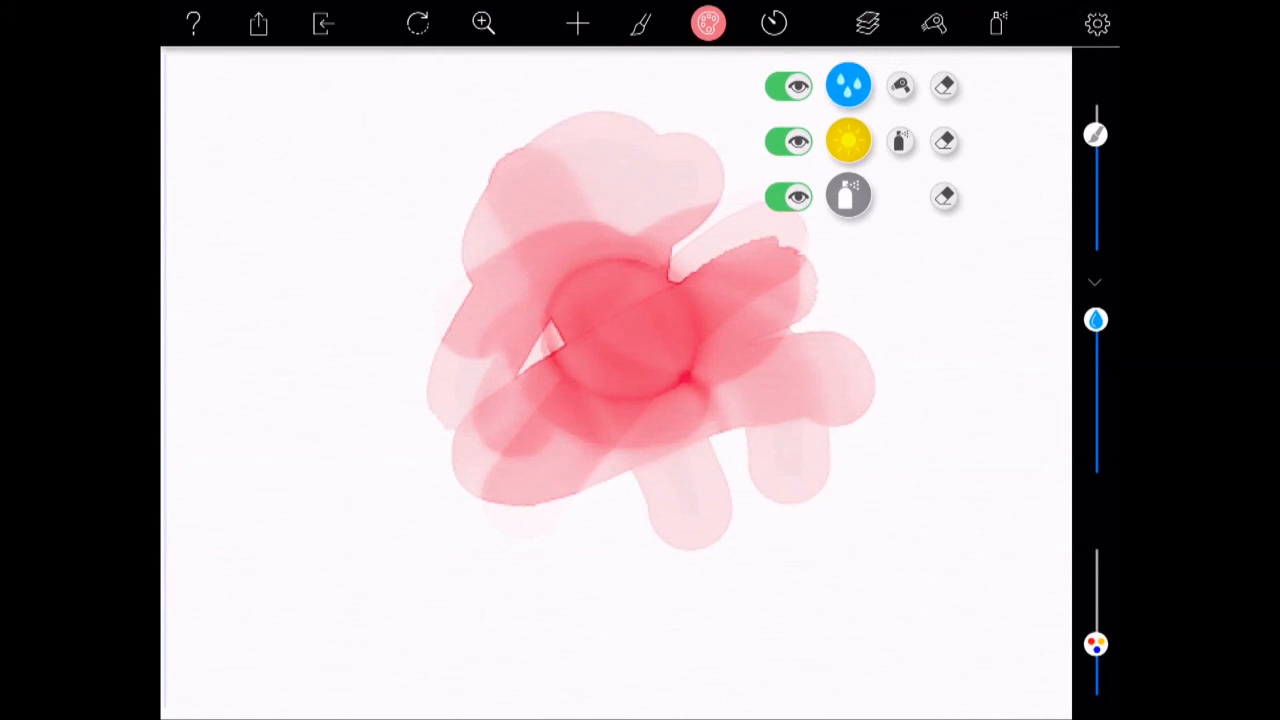
Toggle the wet layer's visibility so dry and fixed layers remain shown
click(788, 84)
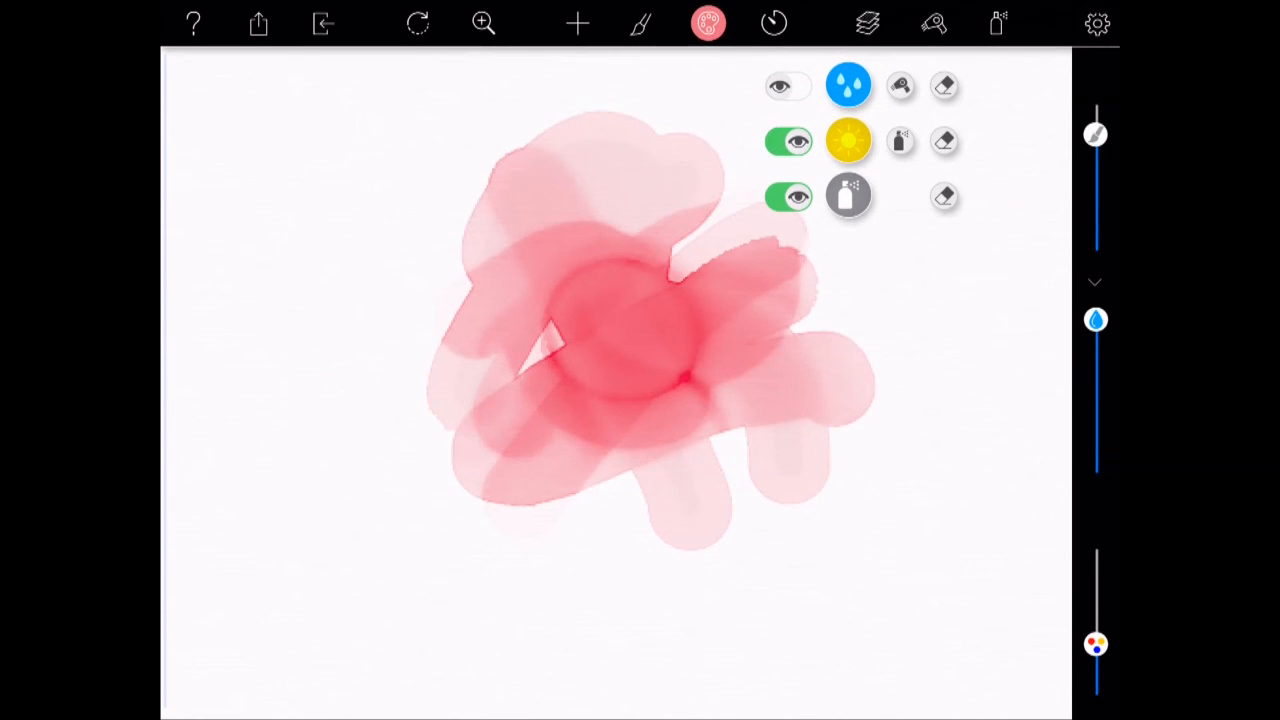
click(788, 84)
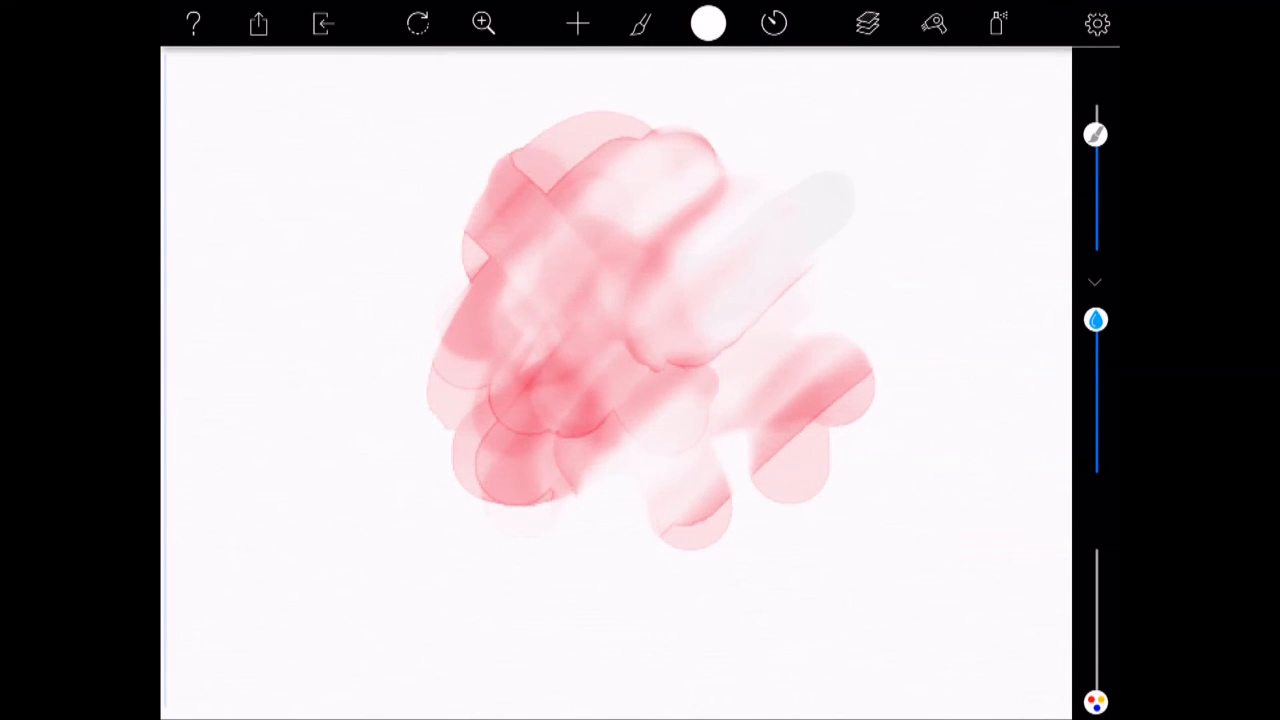
Fix the dry layer from the layer controls, keeping the whitish-streaked pink wash
click(868, 24)
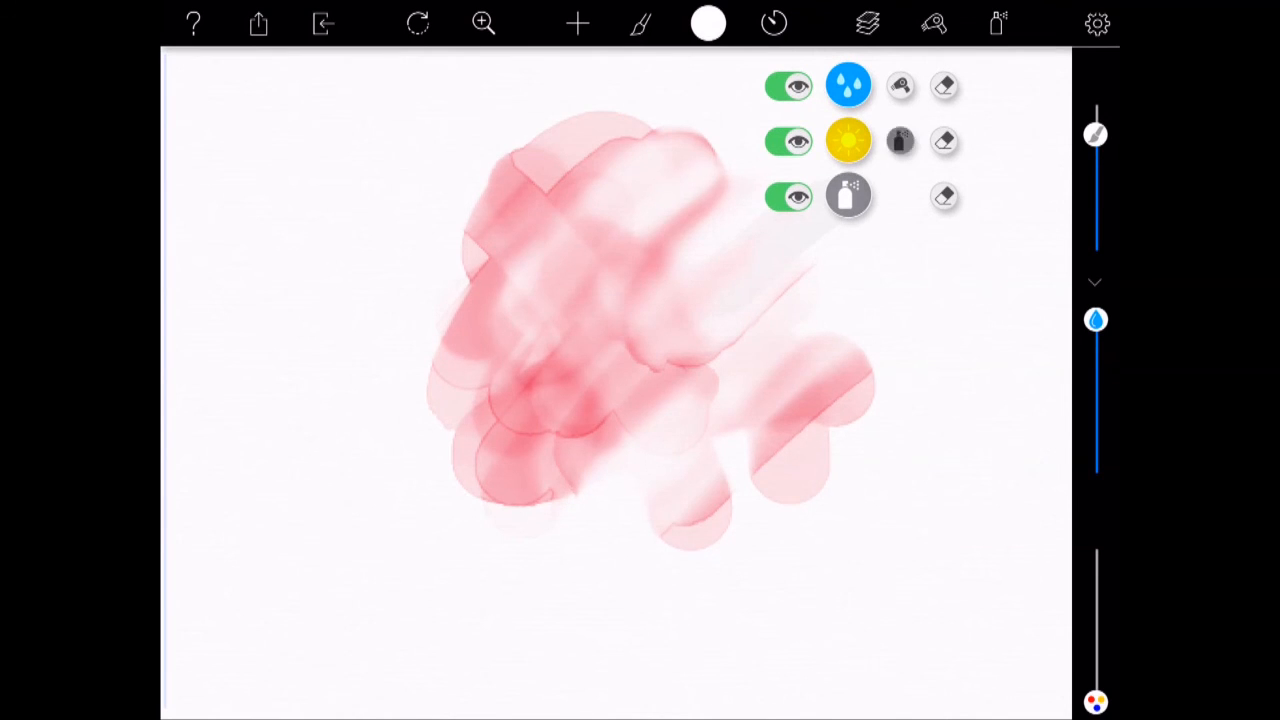